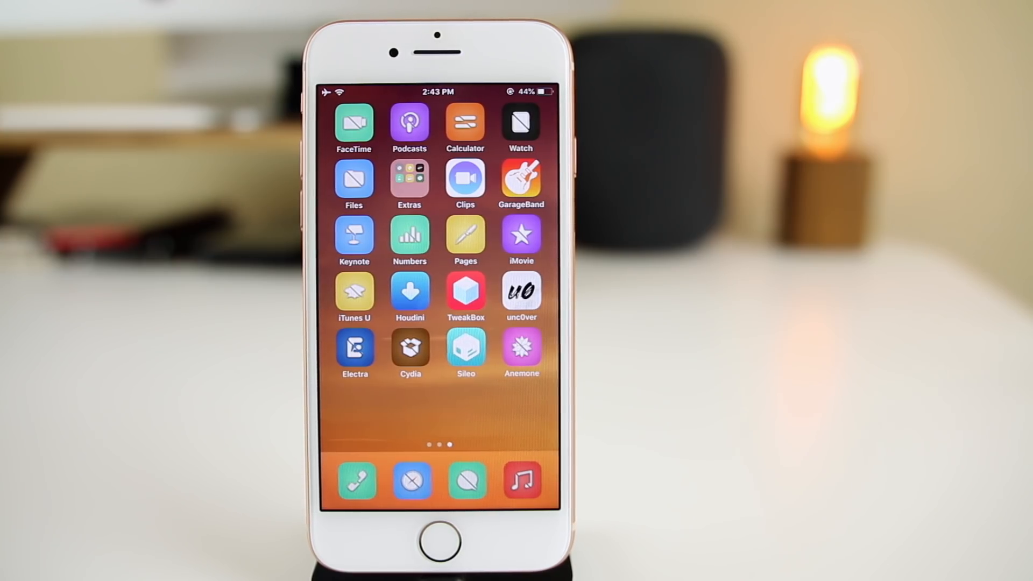
{"action": "mouse_move", "coordinate": [33, 329]}
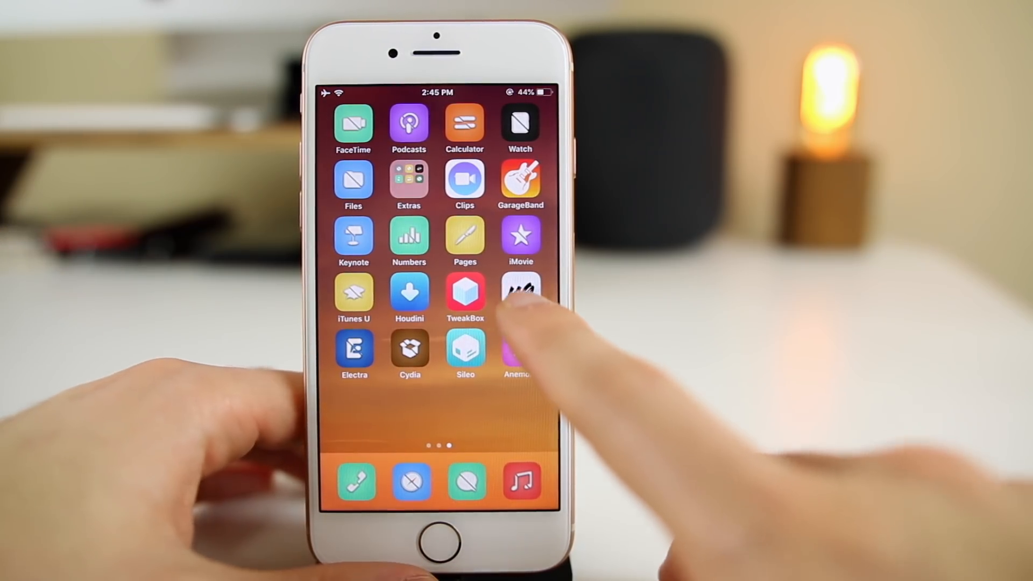
Step: Check the unc0ver jailbreak app, then launch Sileo from the home screen
{"action": "left_click", "coordinate": [519, 293]}
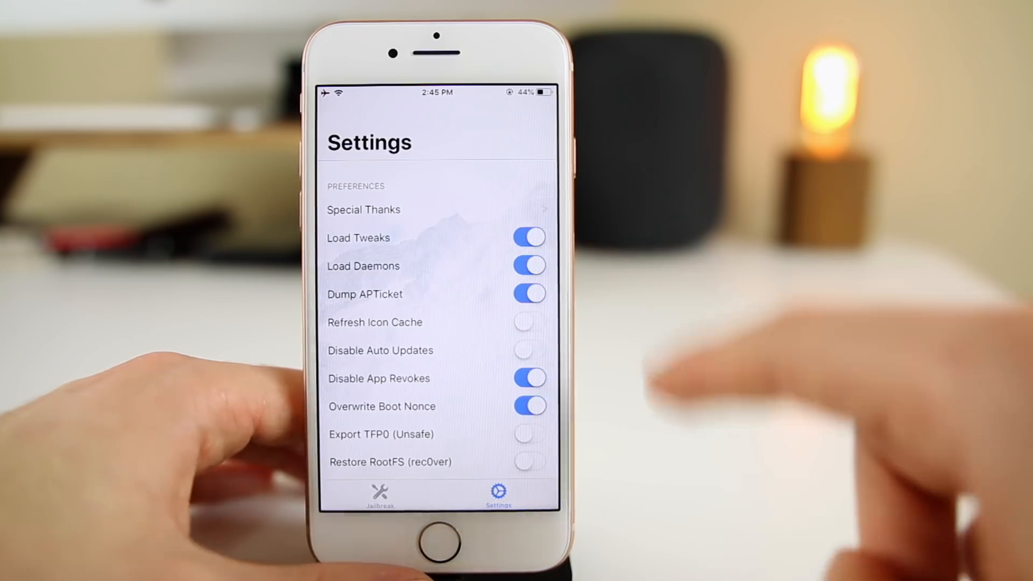
{"action": "scroll", "scroll_direction": "down", "scroll_amount": 3}
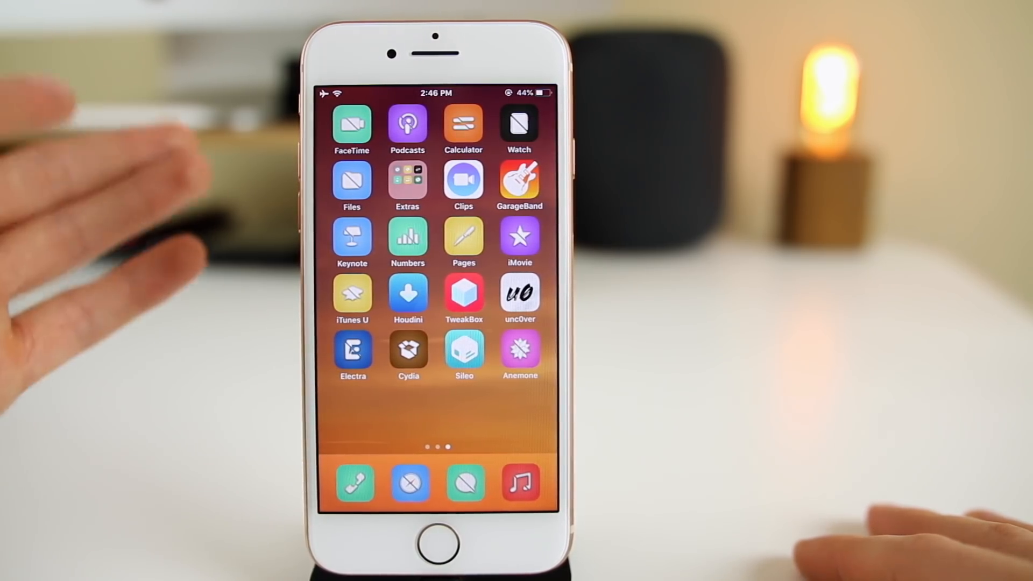
{"action": "mouse_move", "coordinate": [131, 297]}
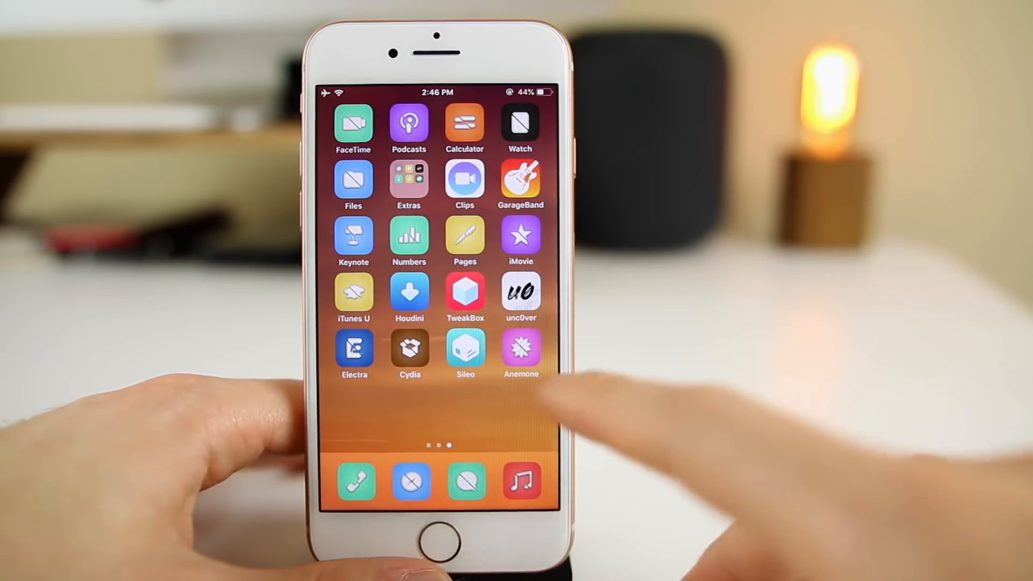
{"action": "left_click", "coordinate": [409, 356]}
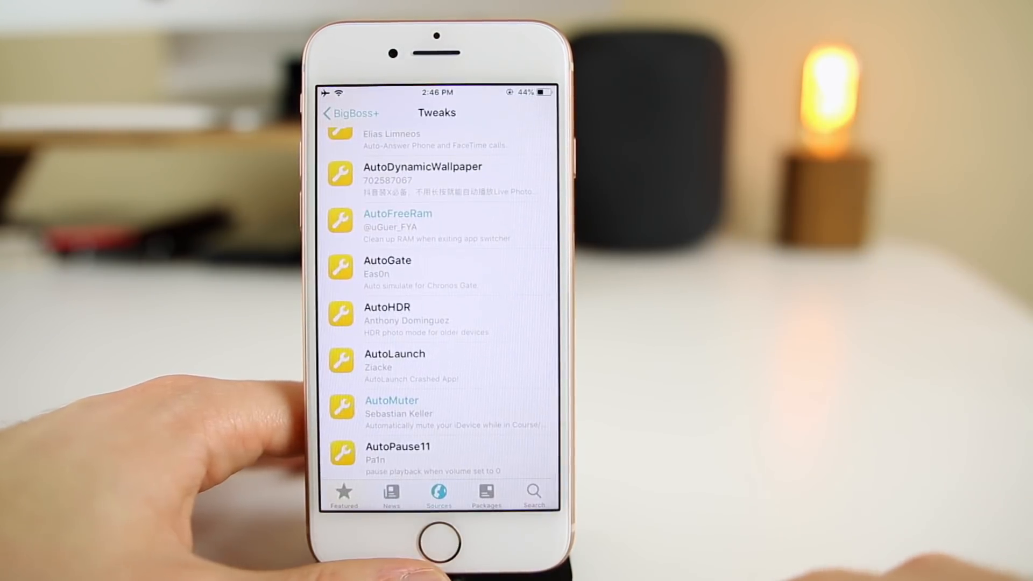
Step: Browse the Featured and News pages, cycle the featured banner, and head to Sources
{"action": "left_click", "coordinate": [343, 494]}
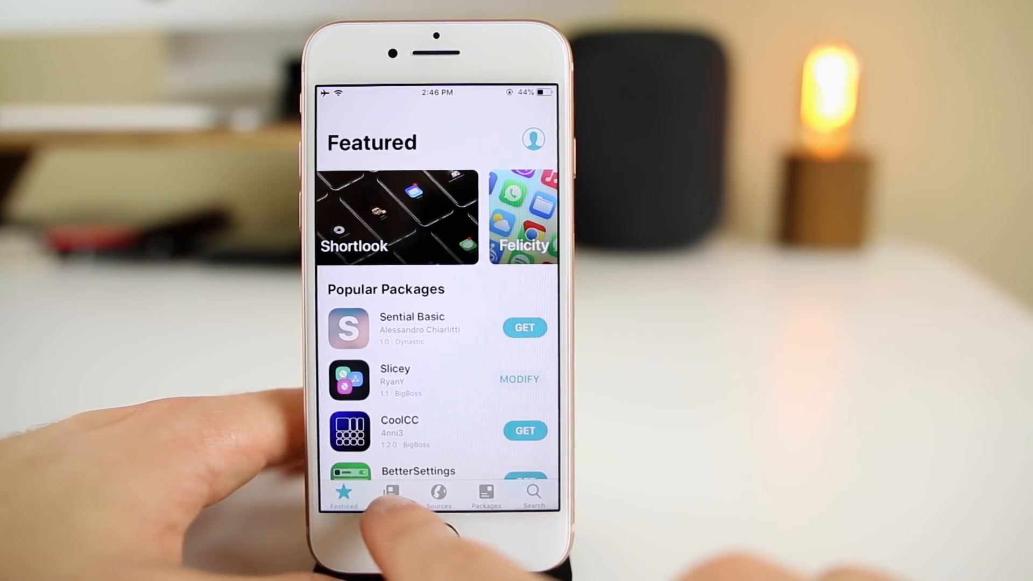
{"action": "left_click", "coordinate": [391, 493]}
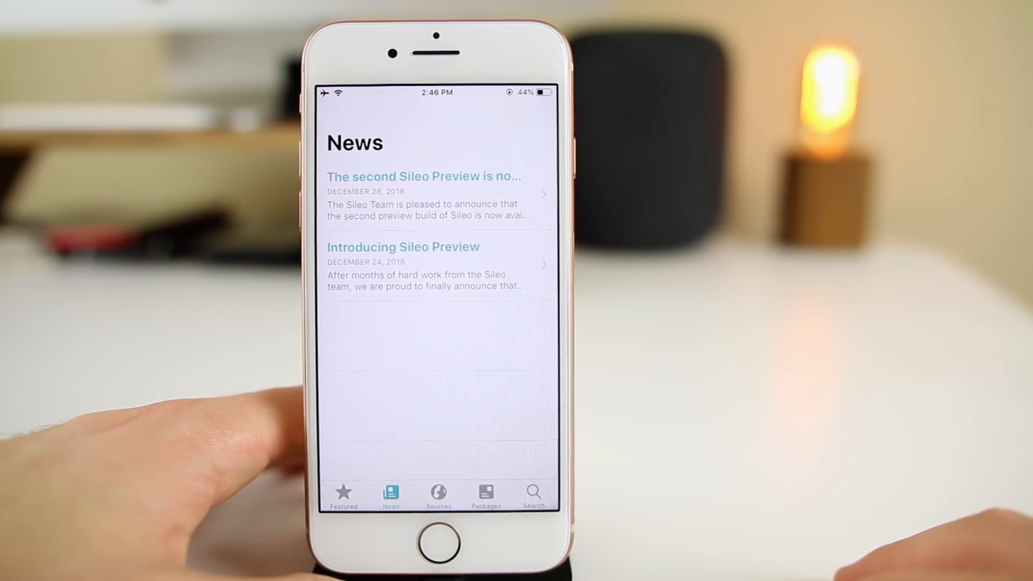
{"action": "left_click", "coordinate": [342, 494]}
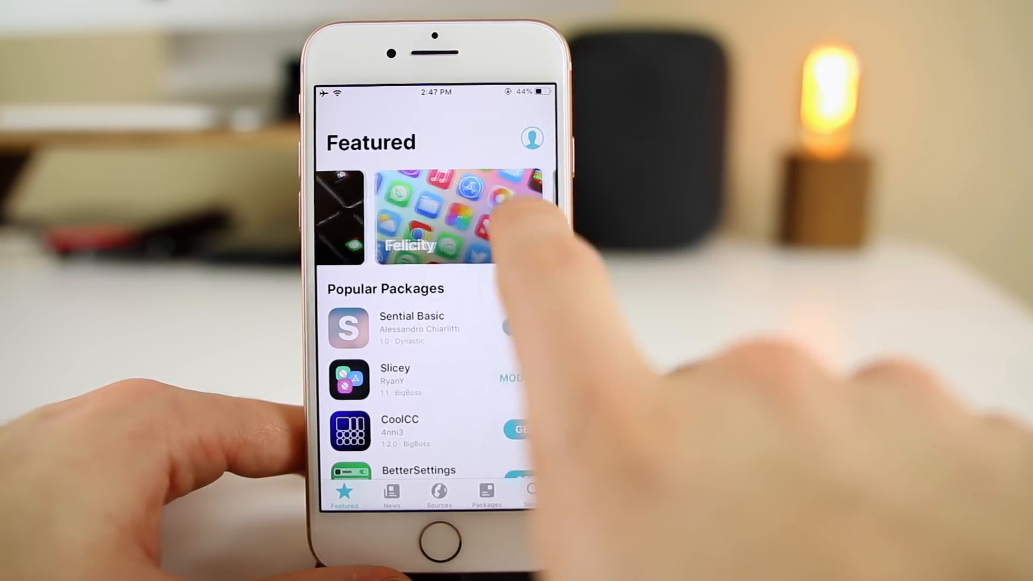
{"action": "left_click_drag", "start_coordinate": [461, 218], "coordinate": [370, 217]}
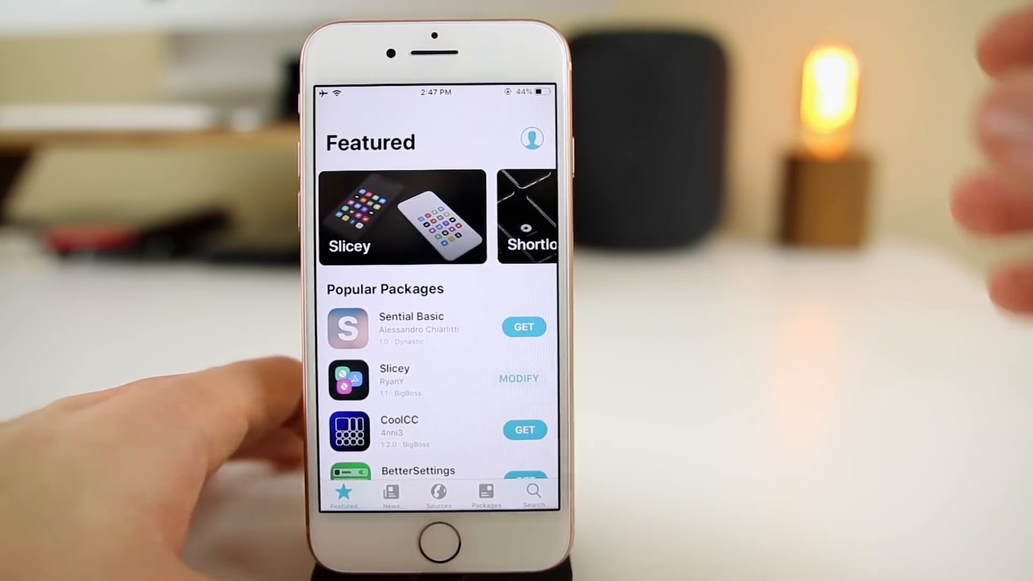
{"action": "scroll", "scroll_direction": "up", "scroll_amount": 3}
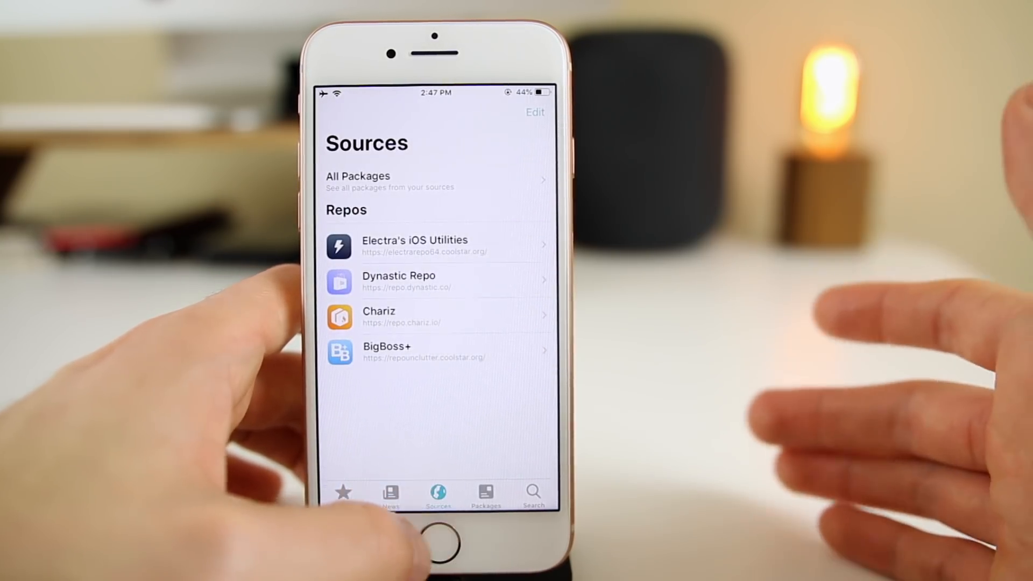
Step: Scroll the Featured page through Popular Packages into Recent Packages (Ultrasound, HomeGesture)
{"action": "left_click", "coordinate": [343, 494]}
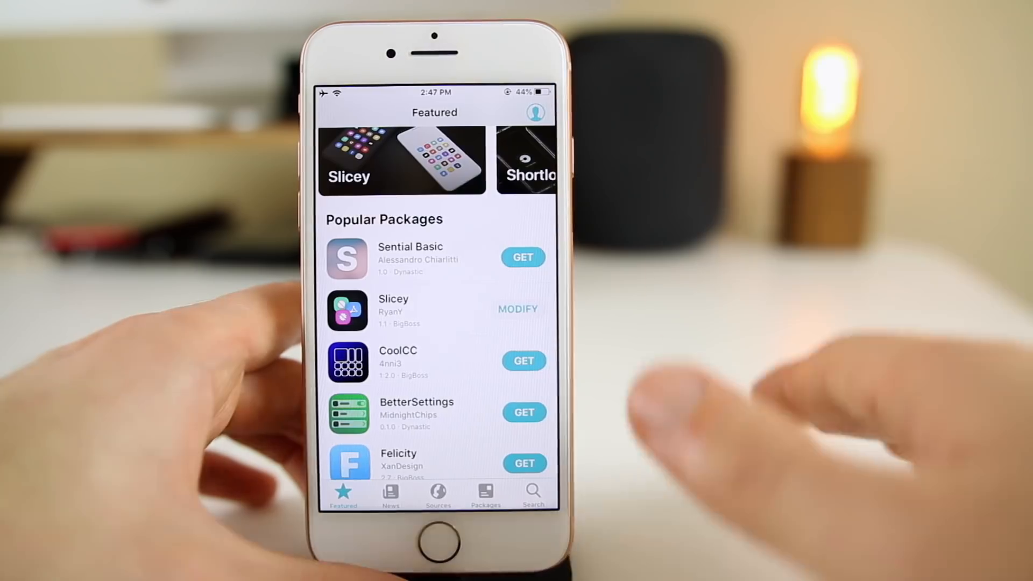
{"action": "scroll", "scroll_direction": "up", "scroll_amount": 3}
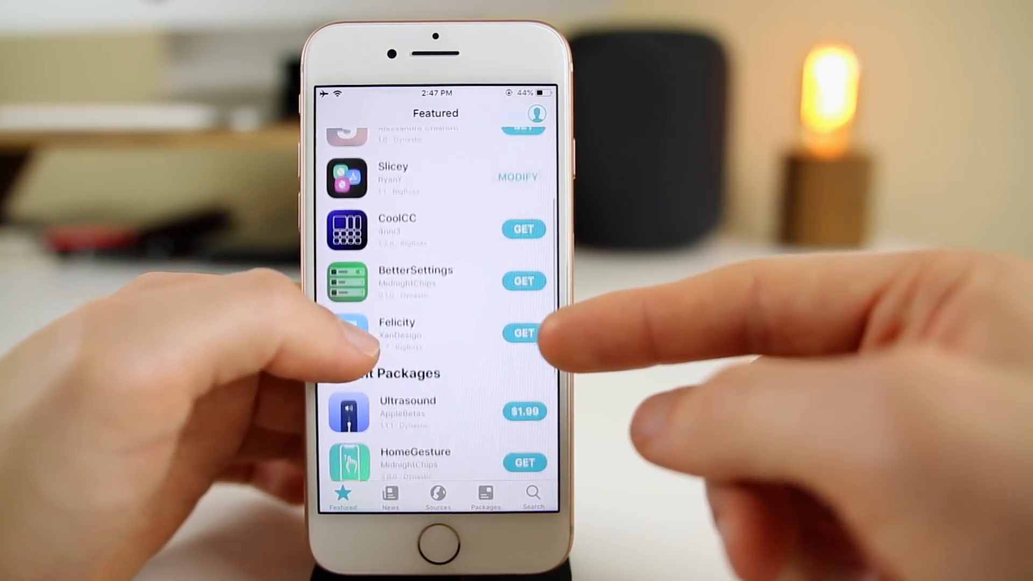
{"action": "scroll", "scroll_direction": "down", "scroll_amount": 3}
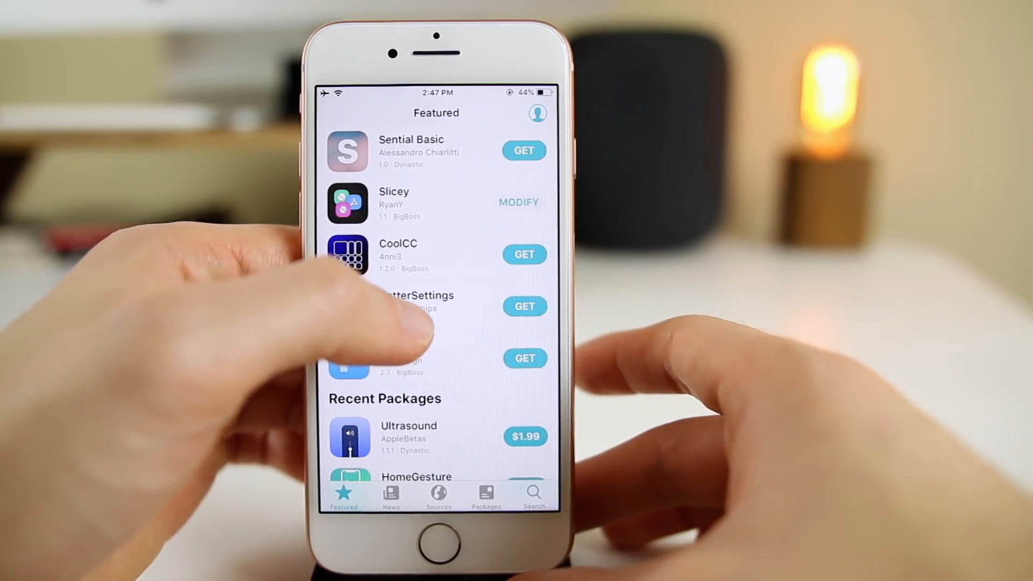
Step: View the BetterSettings package page with its description and known issues
{"action": "left_click", "coordinate": [409, 303]}
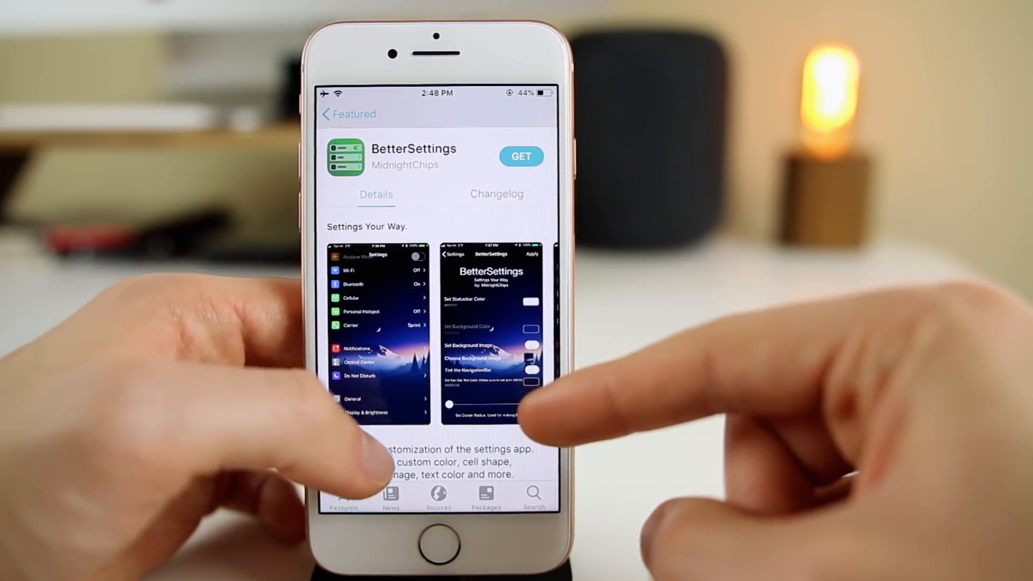
{"action": "scroll", "scroll_direction": "up", "scroll_amount": 3}
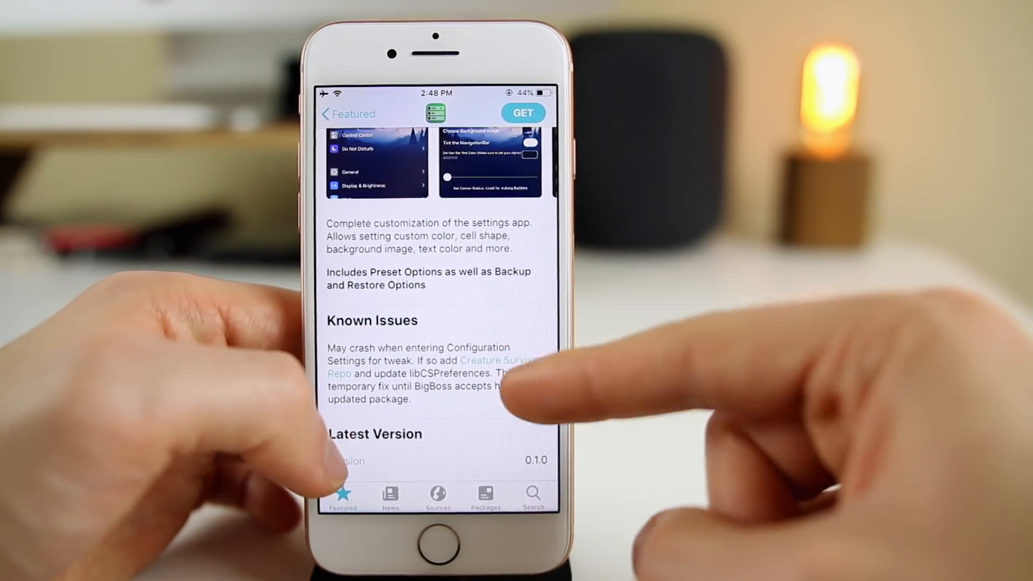
{"action": "scroll", "scroll_direction": "up", "scroll_amount": 3}
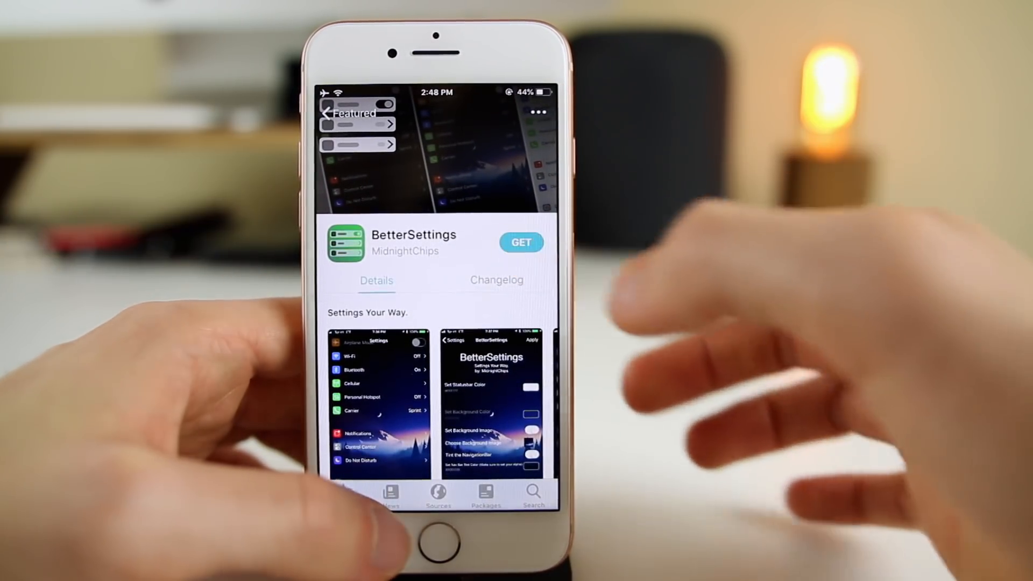
Step: Return to Featured and open the CoolCC package page from Popular Packages
{"action": "left_click", "coordinate": [521, 242]}
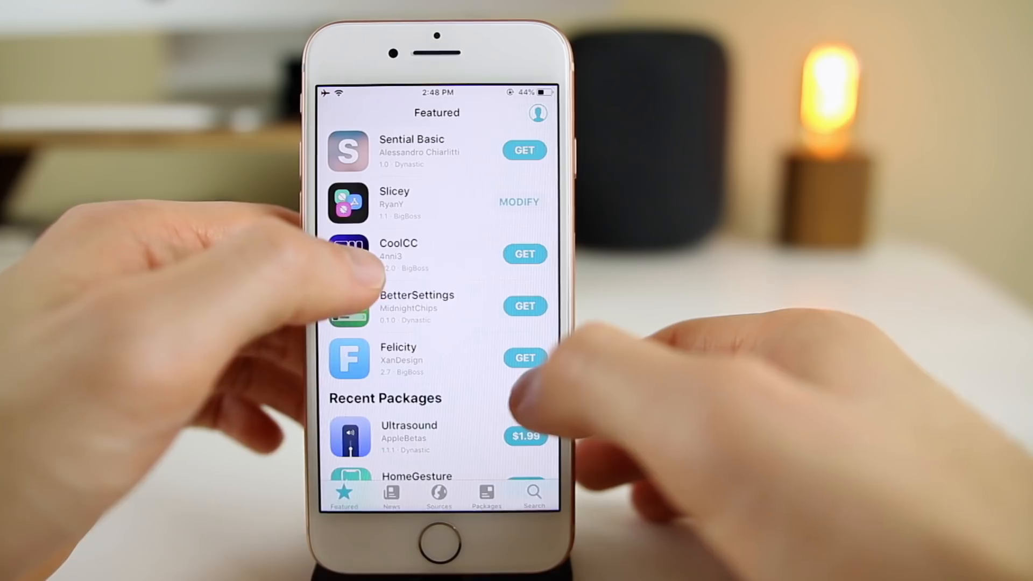
{"action": "left_click", "coordinate": [398, 256]}
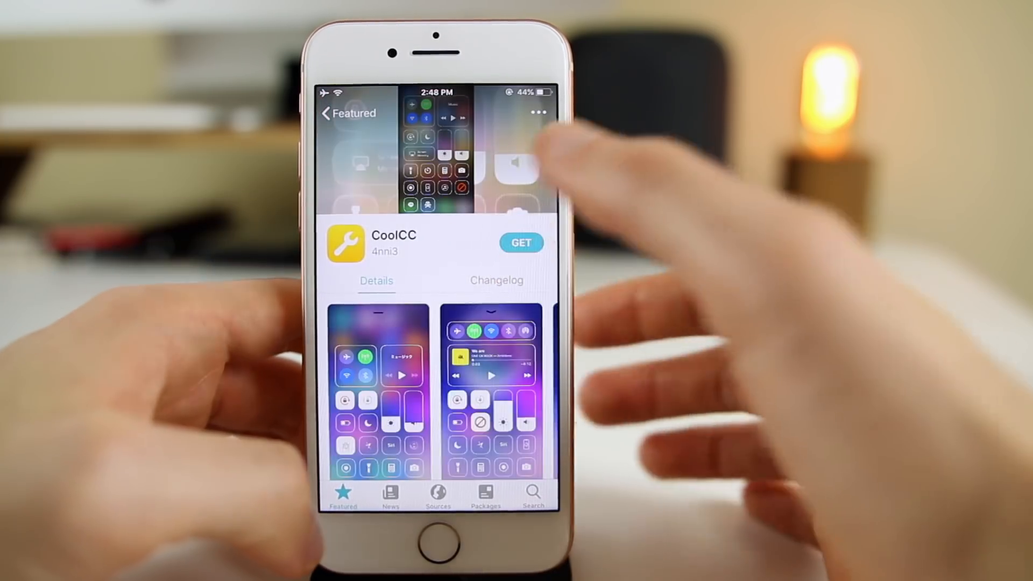
Step: Install CoolCC and restart SpringBoard so the tweak loads
{"action": "left_click", "coordinate": [521, 242]}
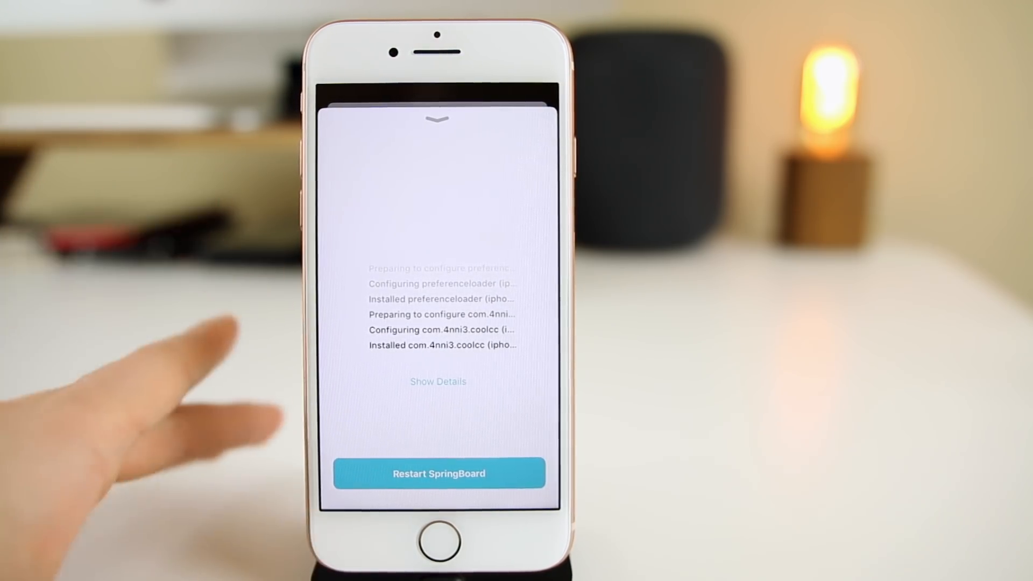
{"action": "left_click", "coordinate": [438, 474]}
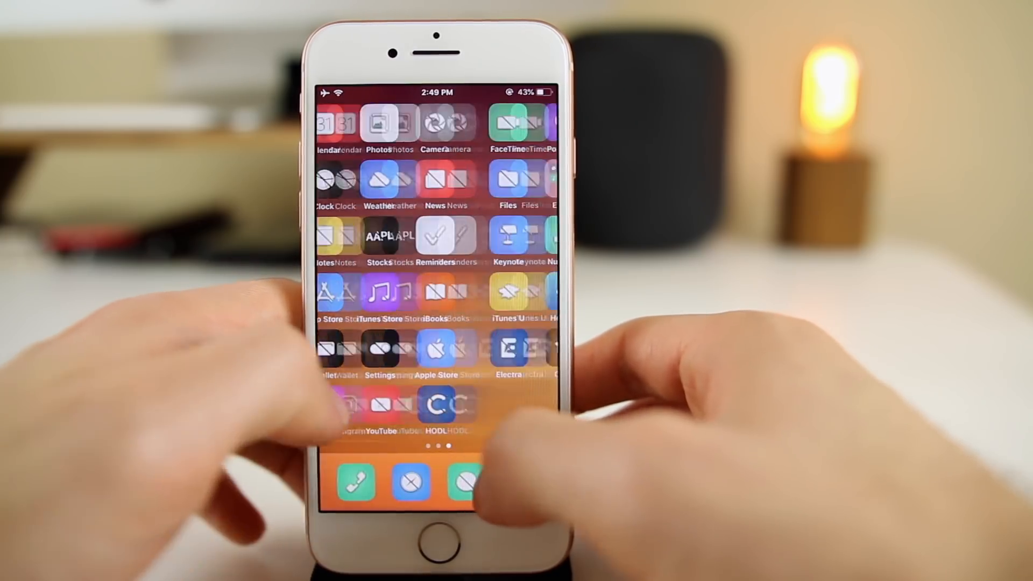
Step: Reopen Sileo after the restart, seeing CoolCC installed on Featured, and go to Sources
{"action": "left_click", "coordinate": [436, 349]}
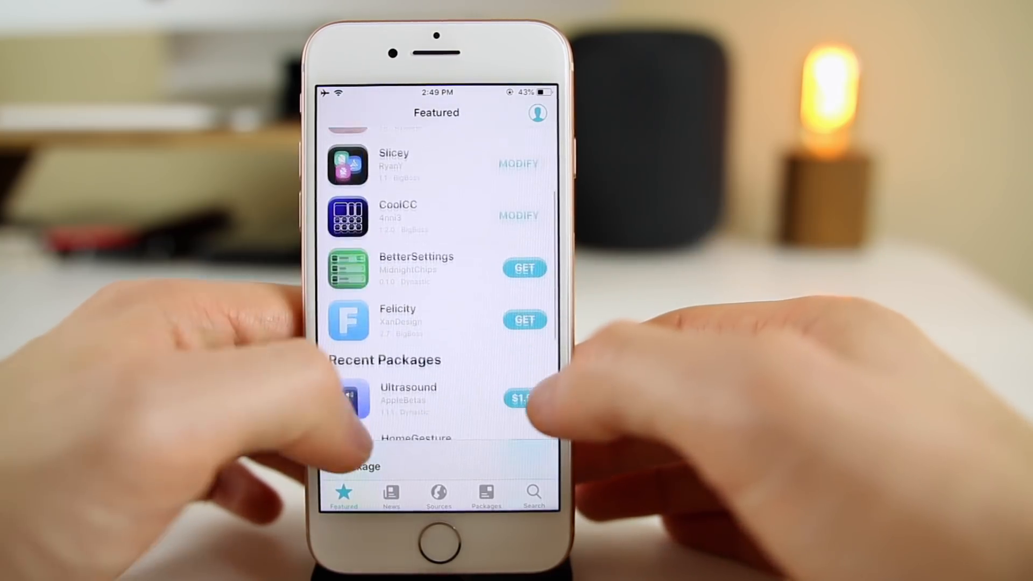
{"action": "scroll", "scroll_direction": "up", "scroll_amount": 3}
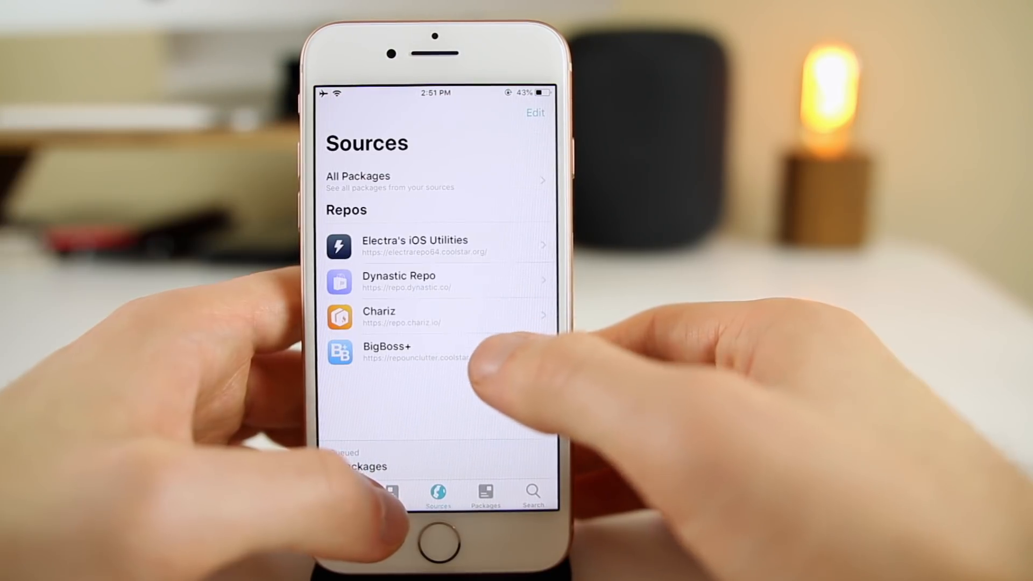
Step: Browse the BigBoss+ repo's Tweaks category, then switch over to Cydia's Home page
{"action": "left_click", "coordinate": [395, 352]}
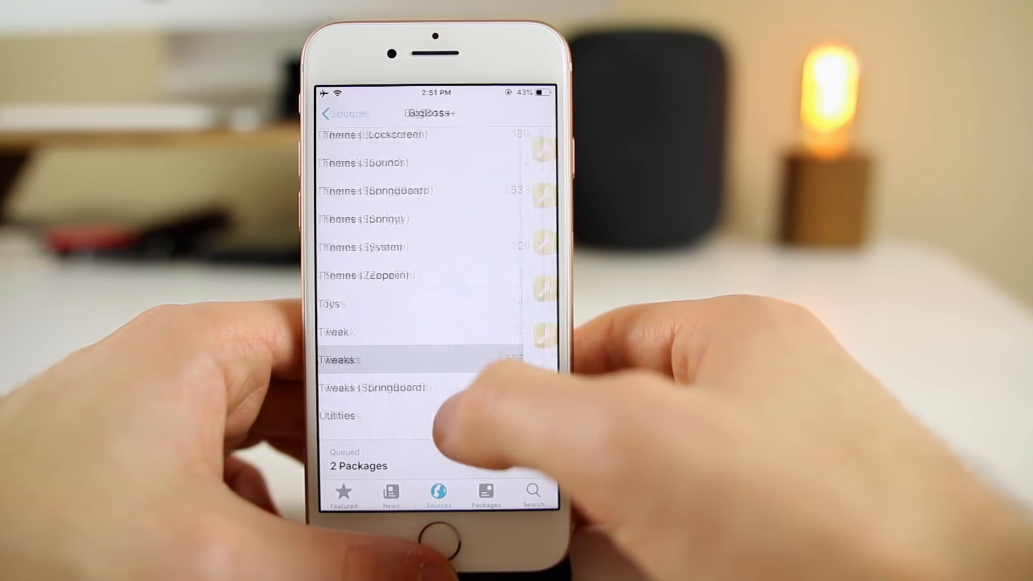
{"action": "left_click", "coordinate": [340, 359]}
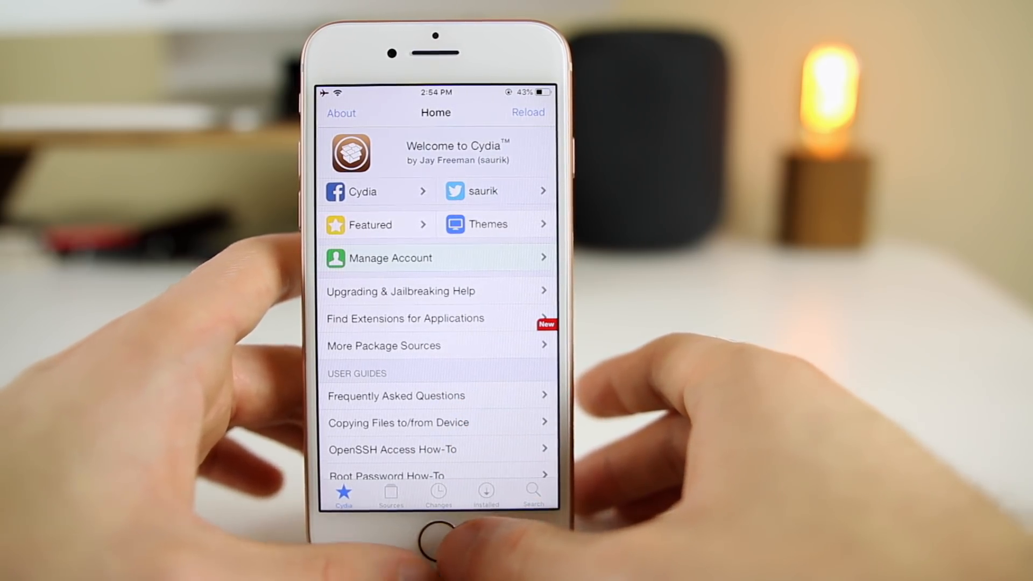
Step: Exit Cydia to the home screen and relaunch Sileo on its Featured page
{"action": "left_click", "coordinate": [436, 532]}
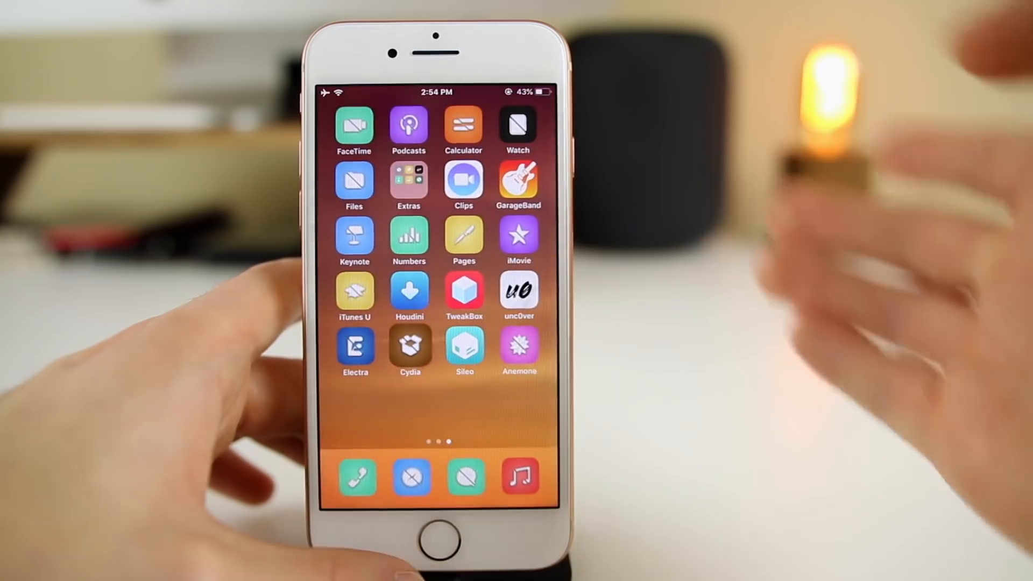
{"action": "left_click", "coordinate": [410, 348]}
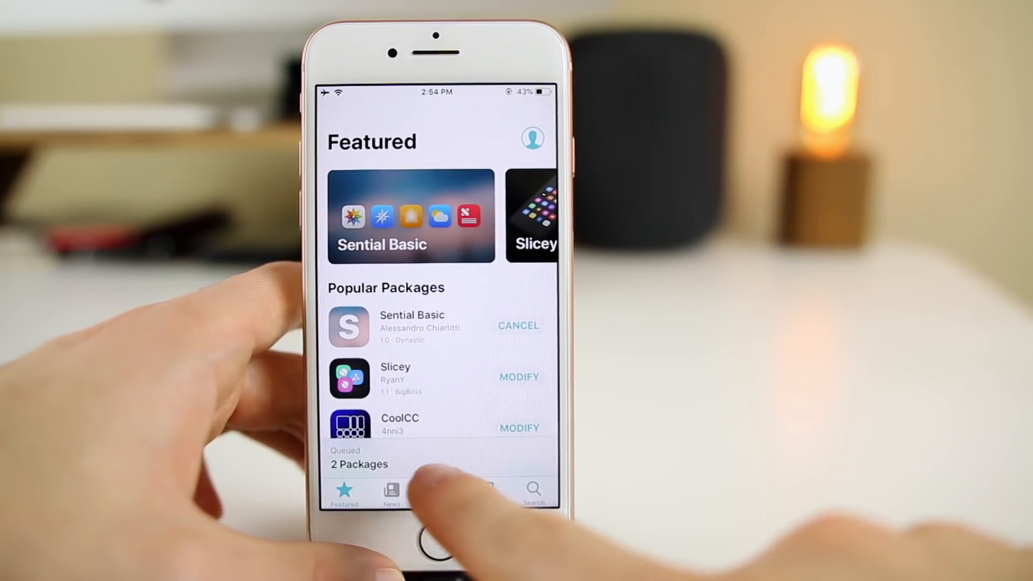
{"action": "mouse_move", "coordinate": [428, 488]}
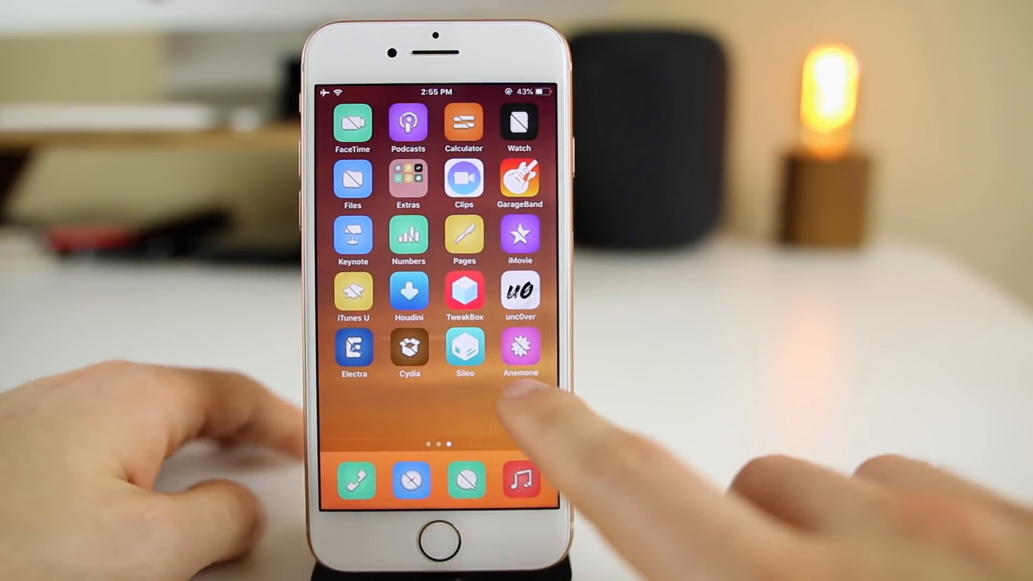
Step: Search 'Snow' in Sileo and view SnowBoard's page (free, iOS 7.0 to 11.4)
{"action": "left_click", "coordinate": [465, 350]}
{"action": "type", "text": "Snow"}
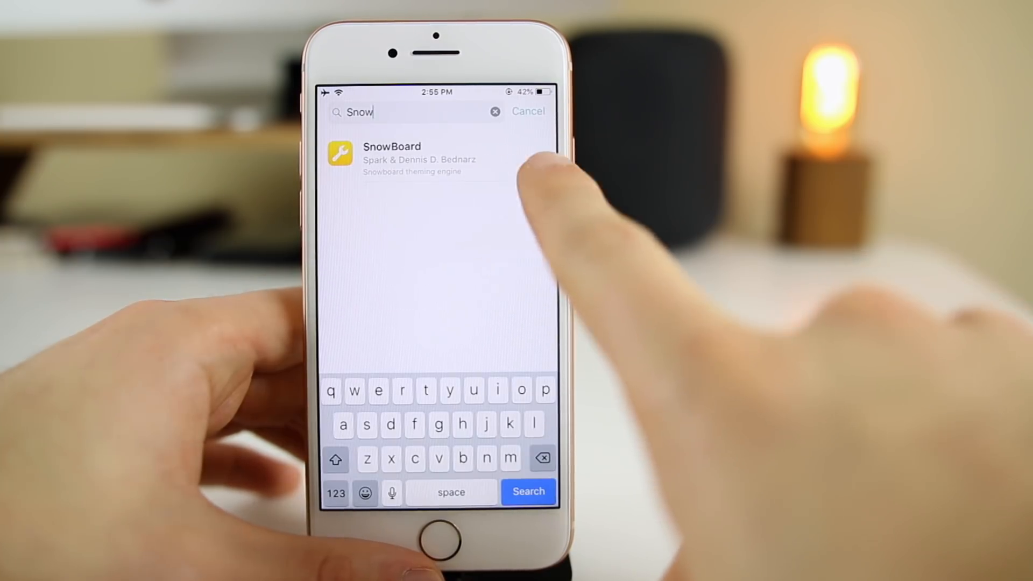
{"action": "left_click", "coordinate": [409, 158]}
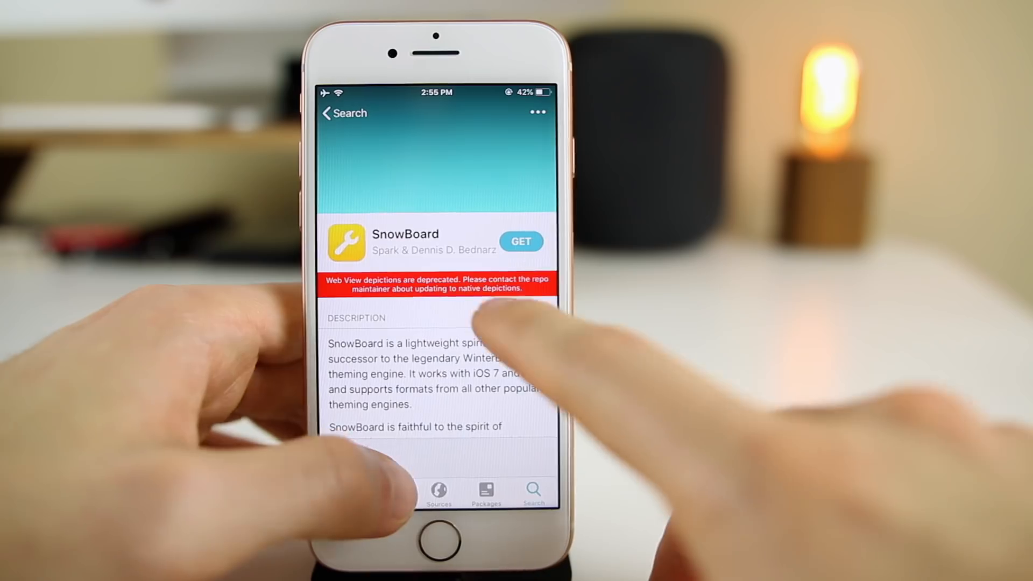
{"action": "scroll", "scroll_direction": "up", "scroll_amount": 3}
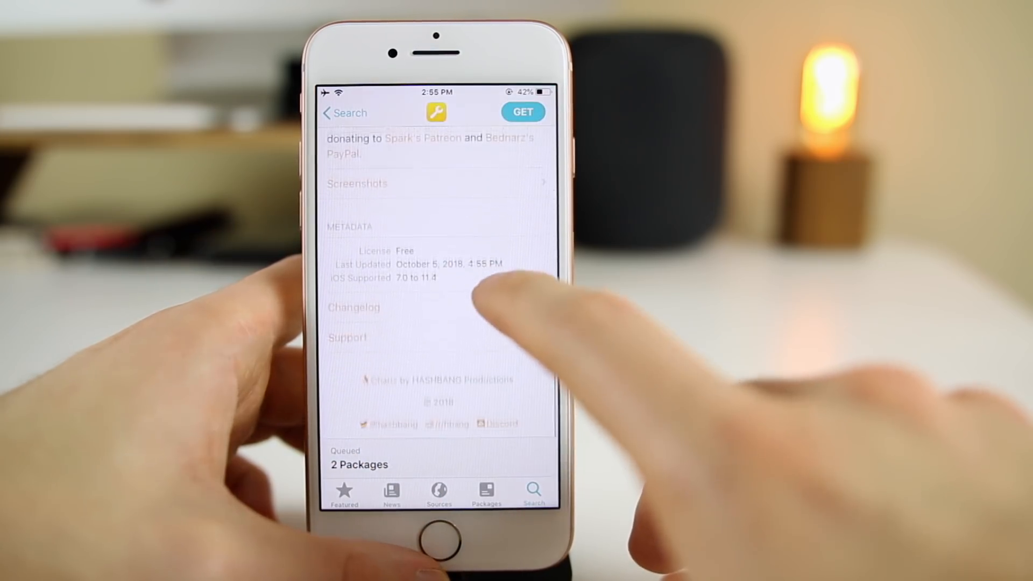
{"action": "scroll", "scroll_direction": "up", "scroll_amount": 3}
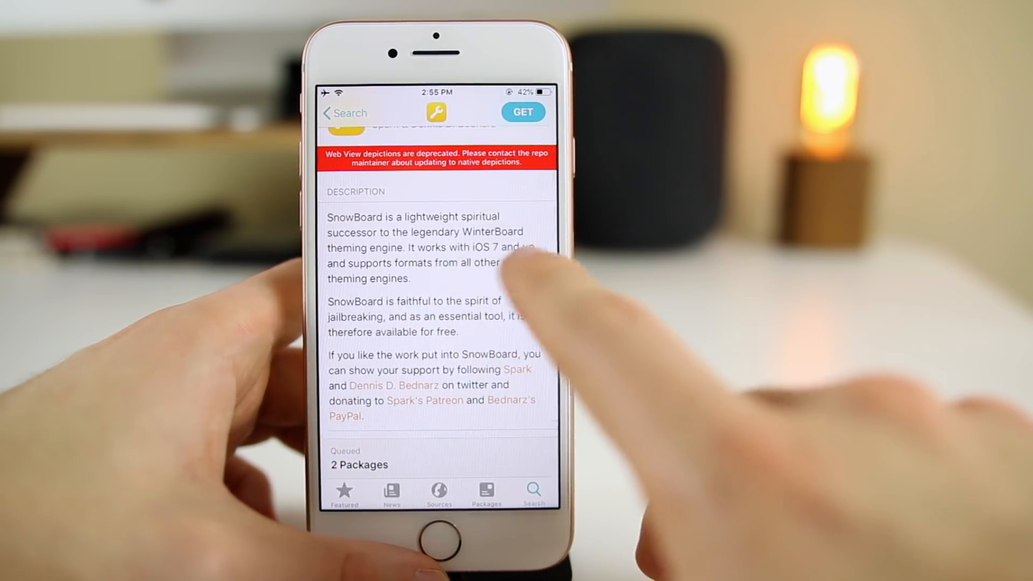